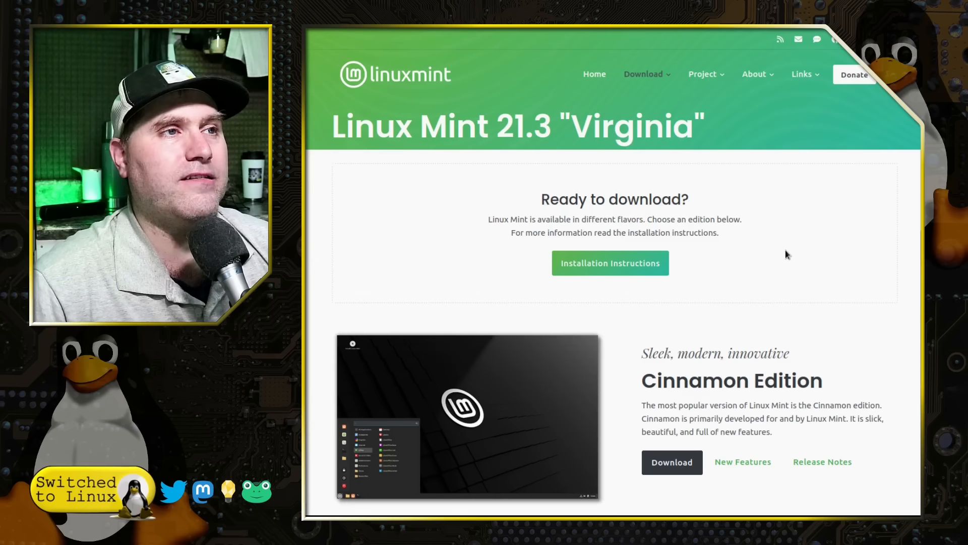
mouse_move(785, 275)
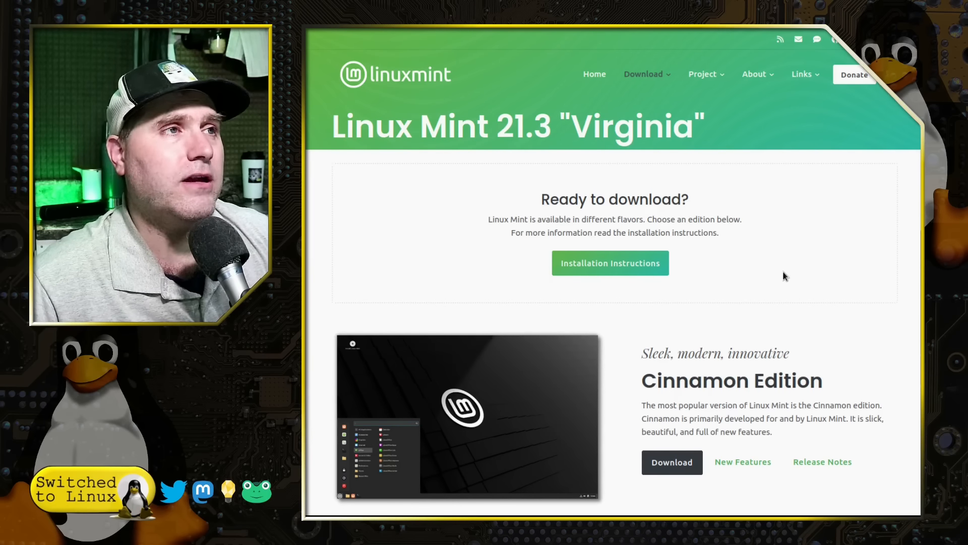
Reach the Xfce Edition entry on linuxmint.com and go to its download page
scroll(down, 3)
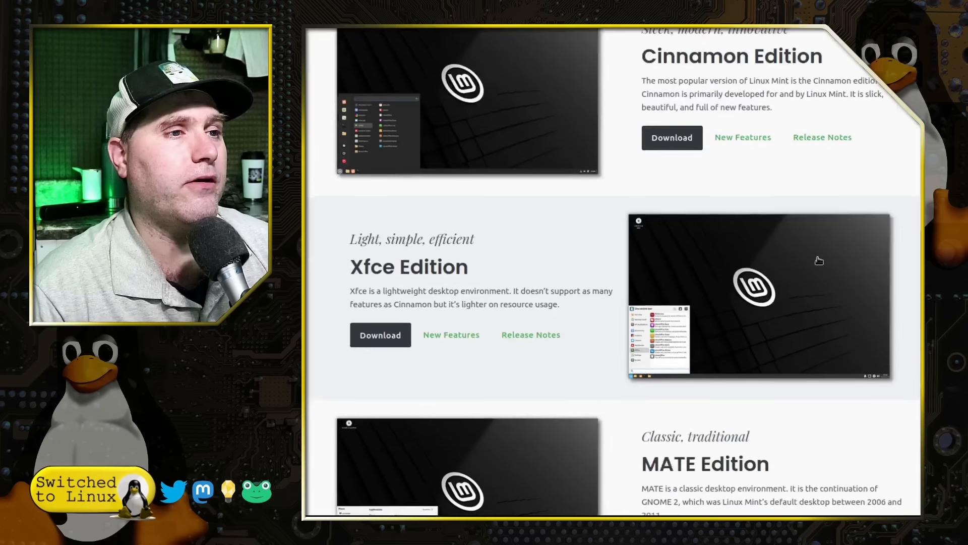
scroll(down, 3)
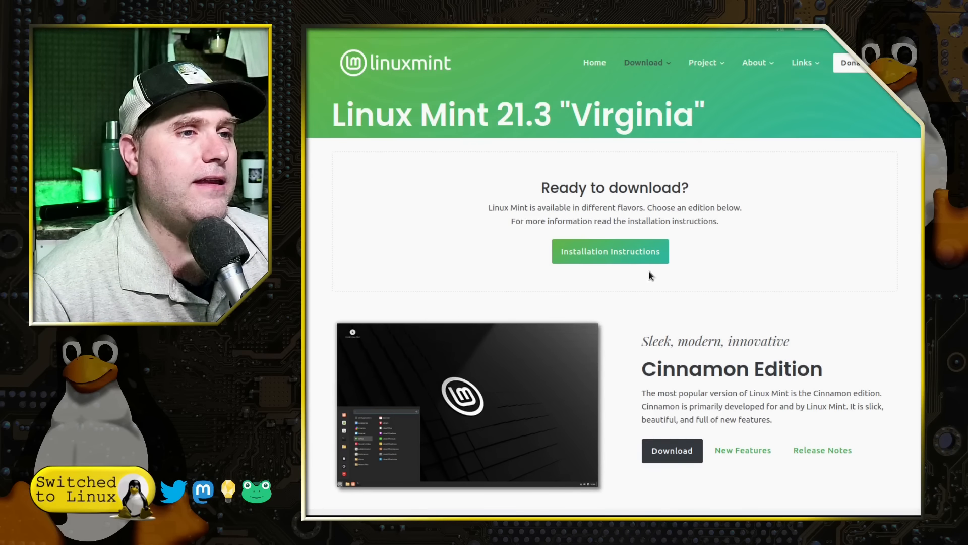
scroll(down, 3)
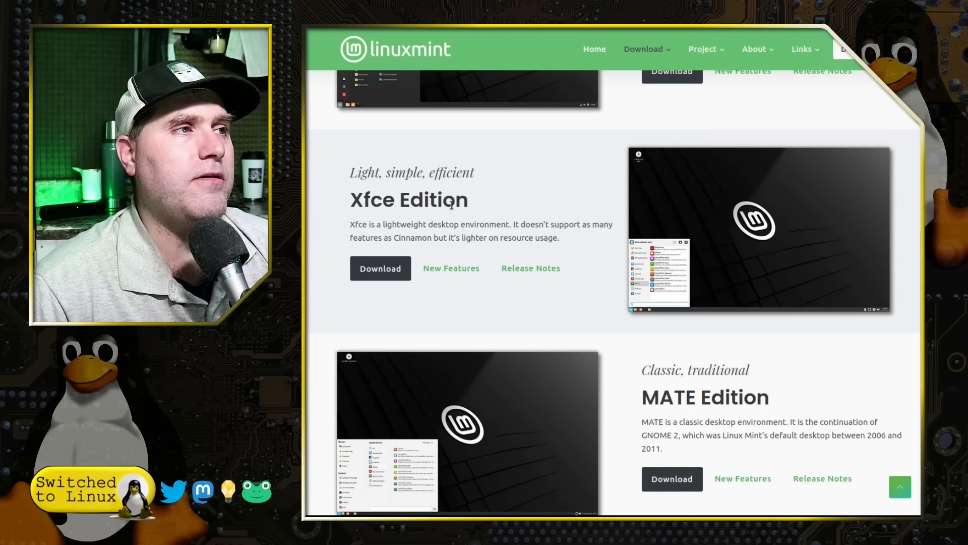
mouse_move(496, 254)
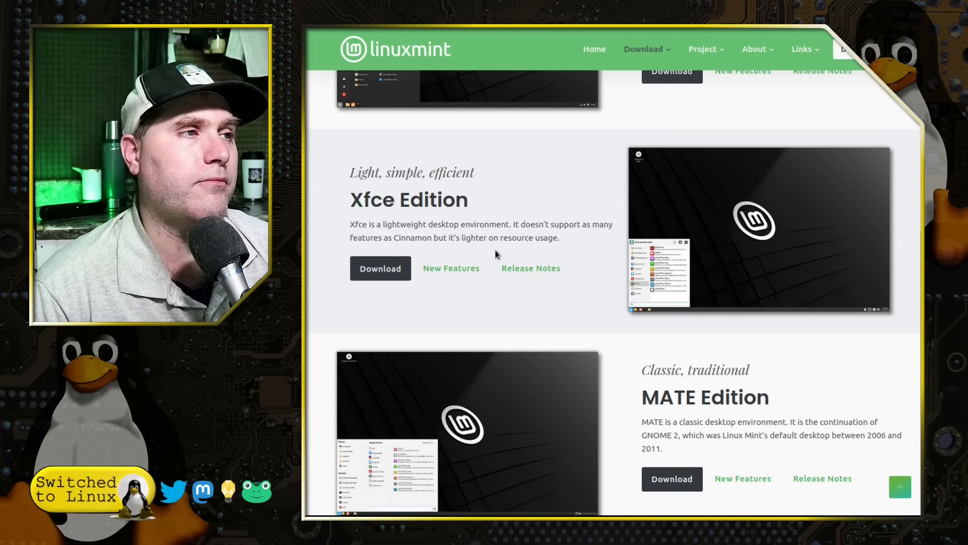
click(380, 268)
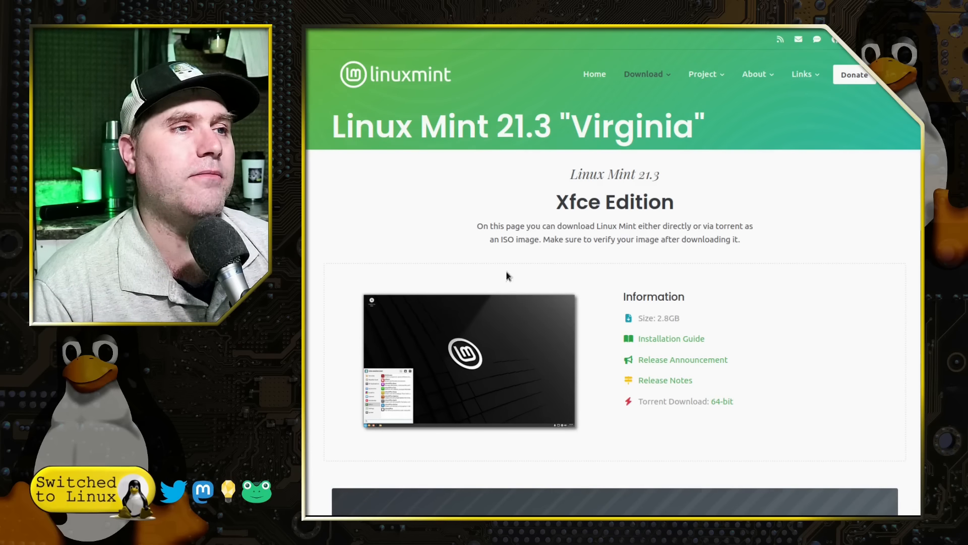
Review the Integrity & Authenticity section and the Download mirrors table
scroll(down, 3)
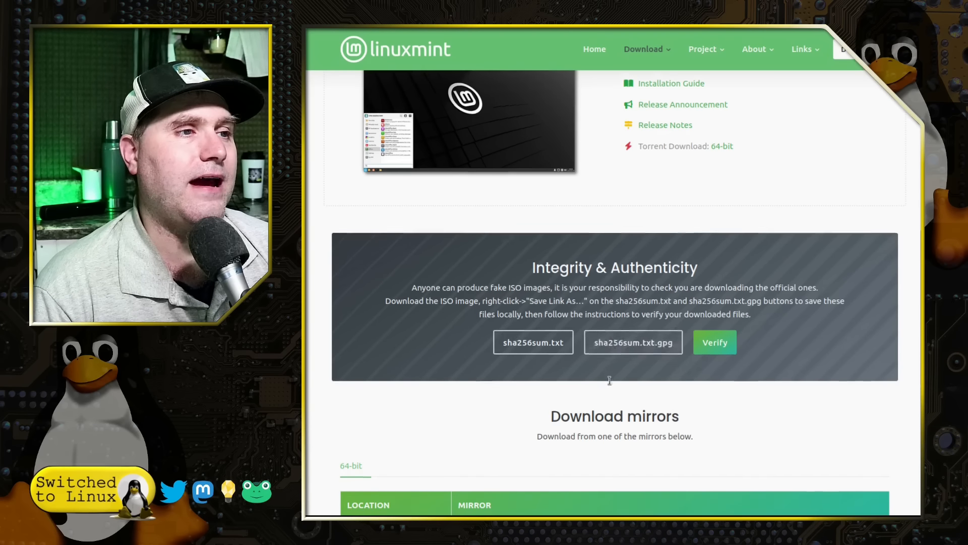
scroll(down, 3)
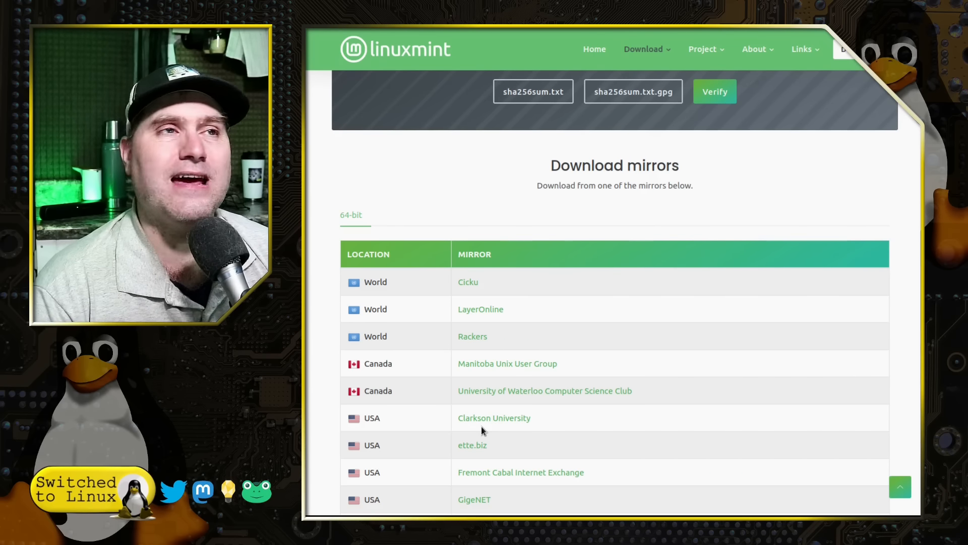
scroll(up, 3)
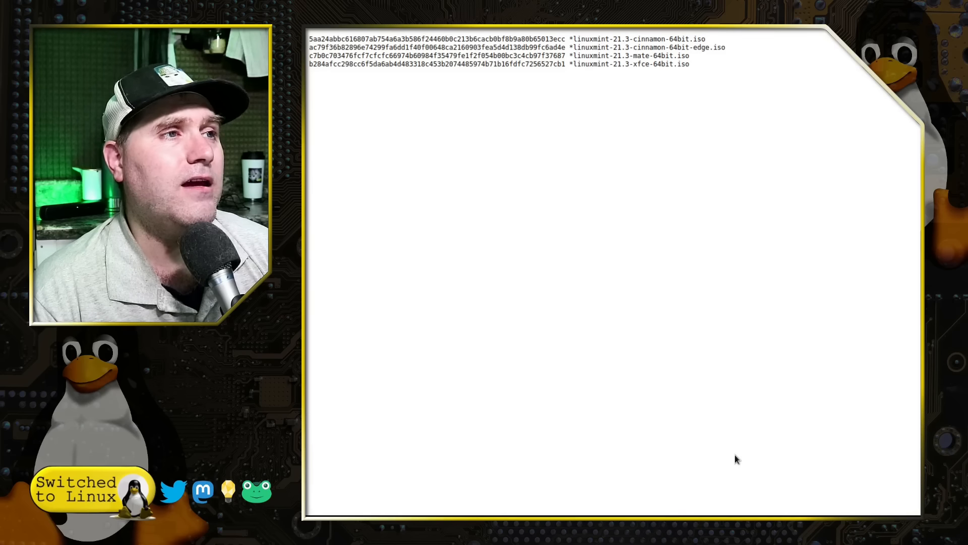
mouse_move(748, 165)
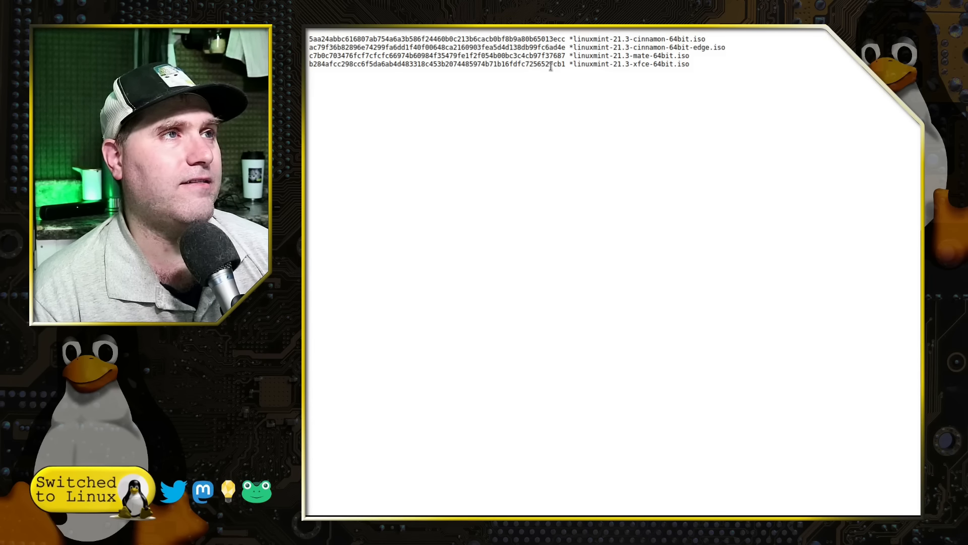
Highlight the linuxmint-21.3-xfce-64bit.iso line in the sha256sum.txt checksum list
drag(384, 38, 562, 65)
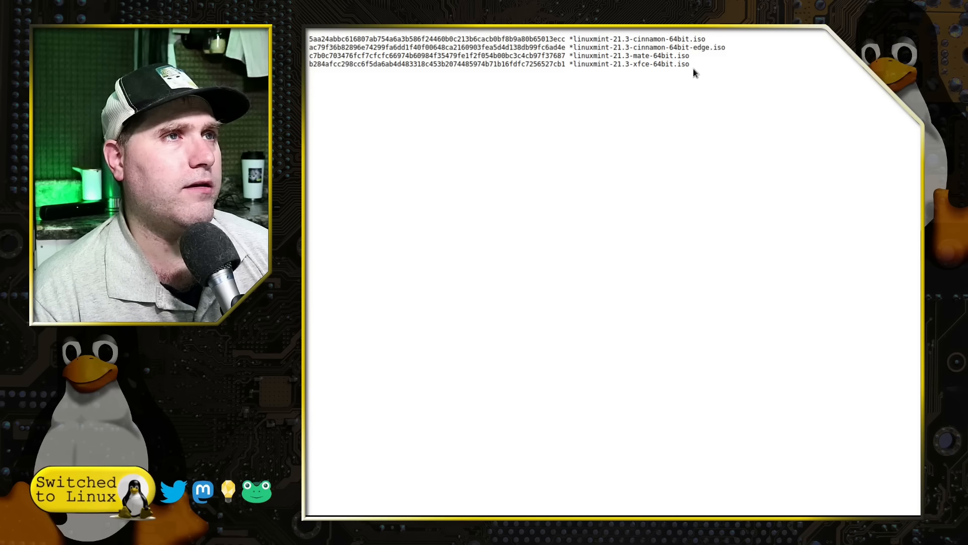
drag(568, 64, 689, 65)
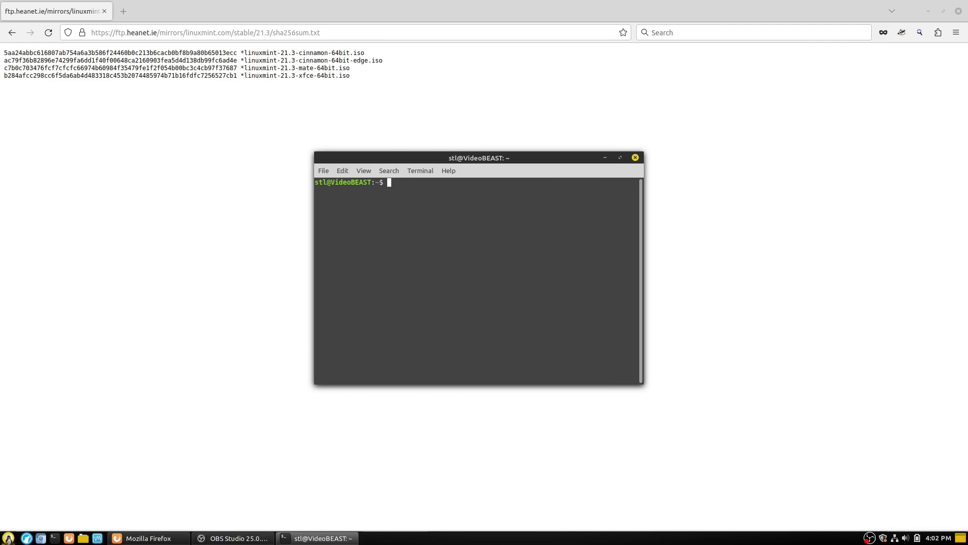
Change to the Downloads/test folder in Terminal and enlarge the terminal text
text(cd Desktop/)
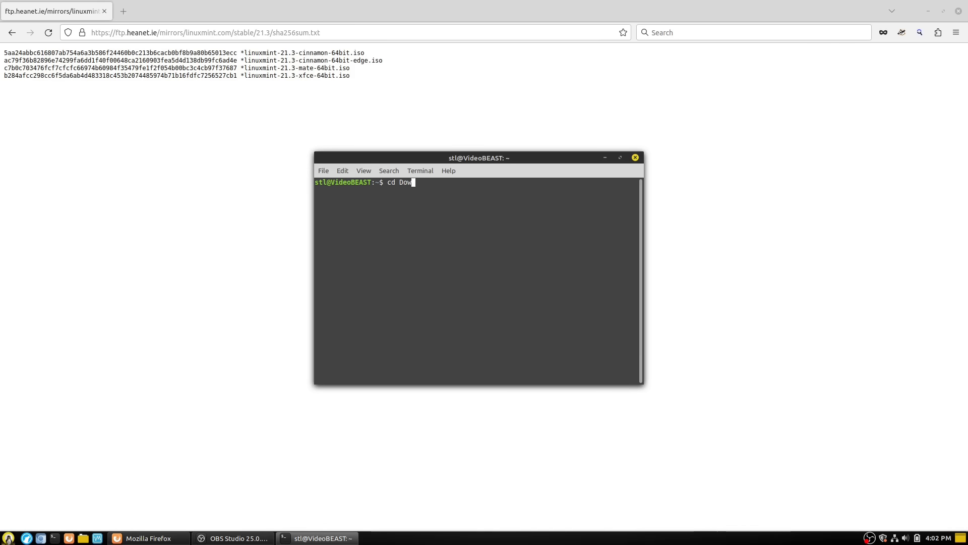
text(nloads/test/)
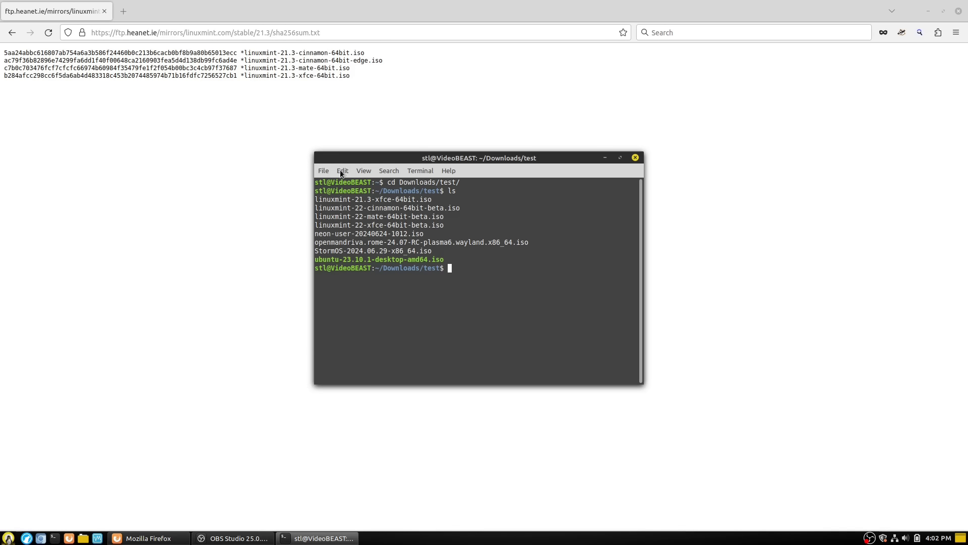
click(363, 171)
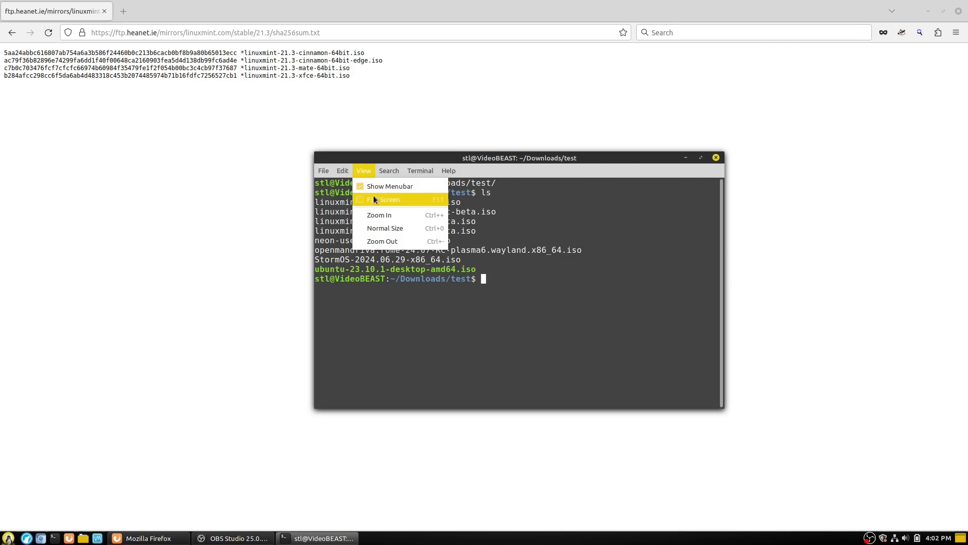
click(379, 214)
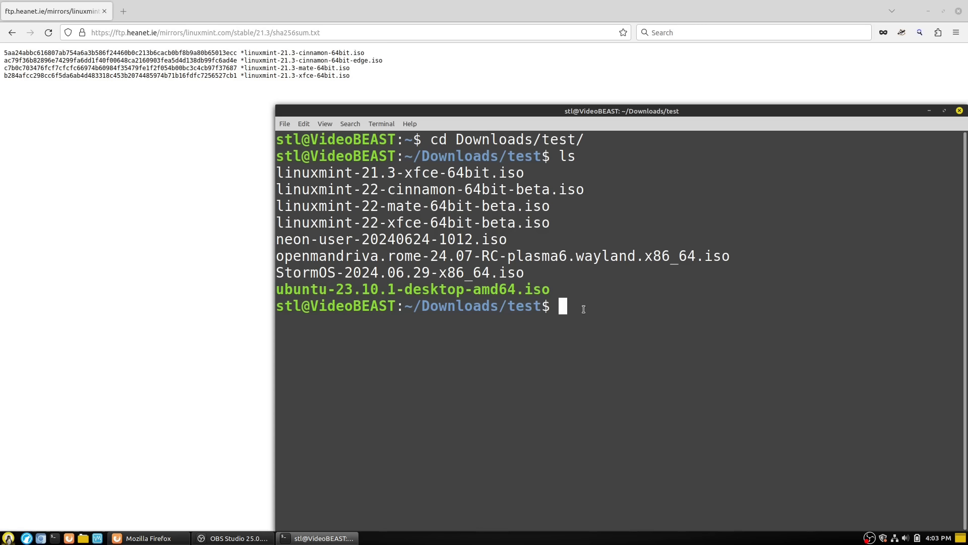
Run sha256sum on linuxmint-21.3-xfce-64bit.iso, with the terminal moved beside Firefox
text(sha2)
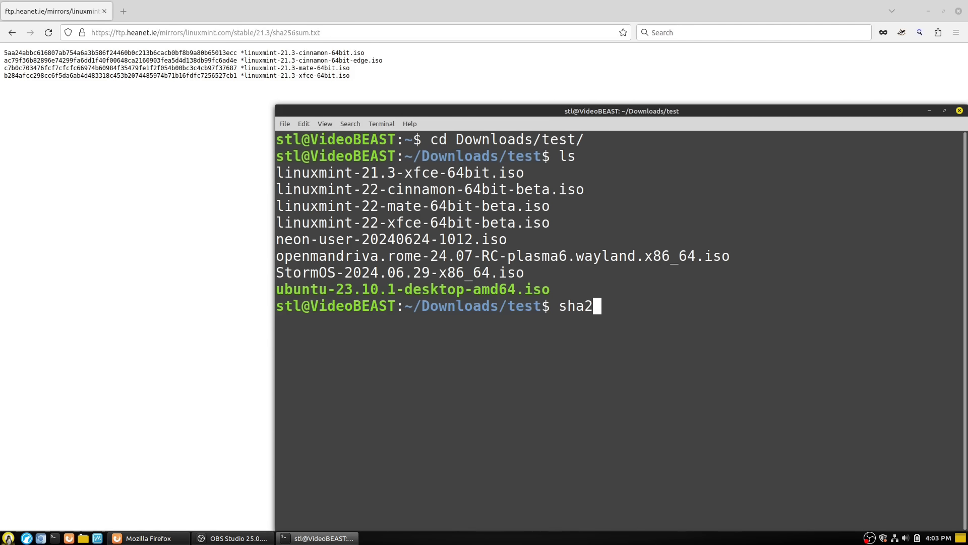
text(56sum)
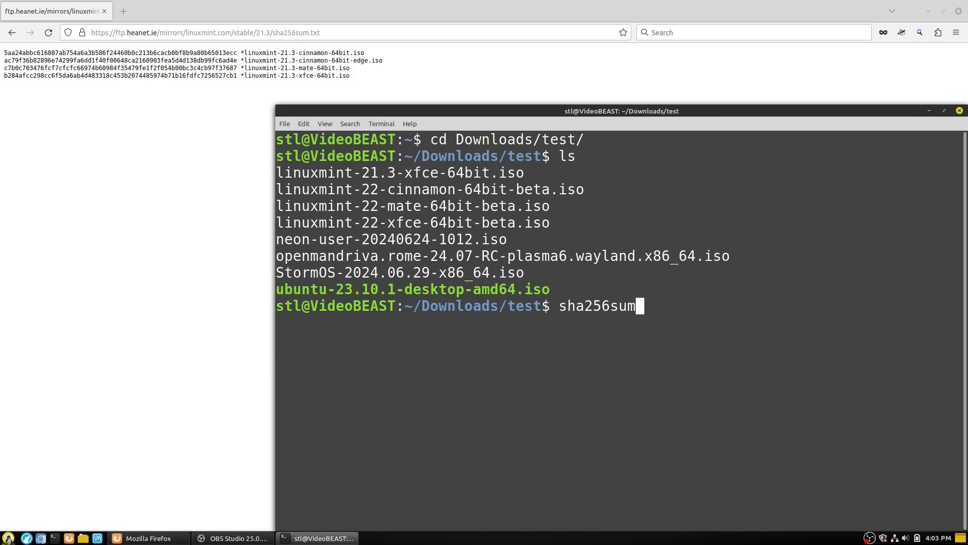
text(li)
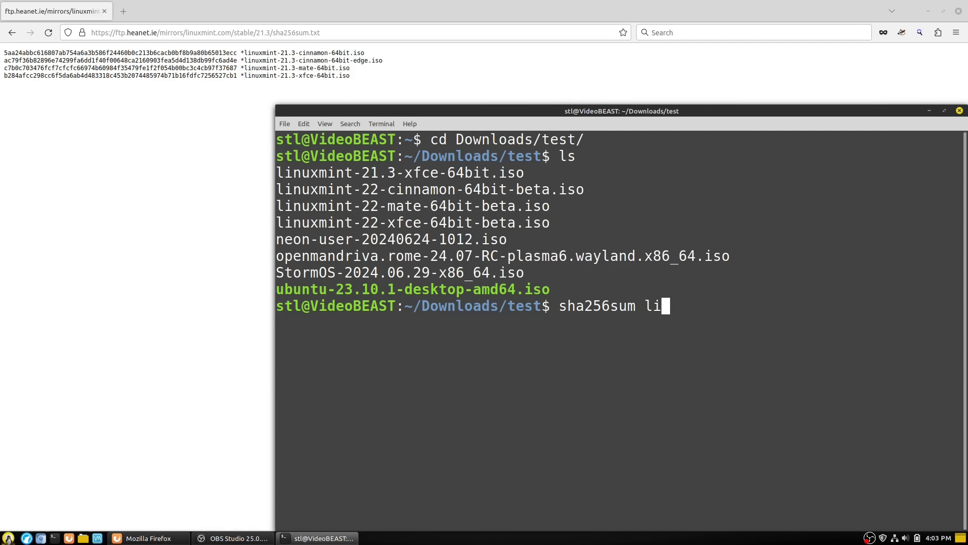
text(n)
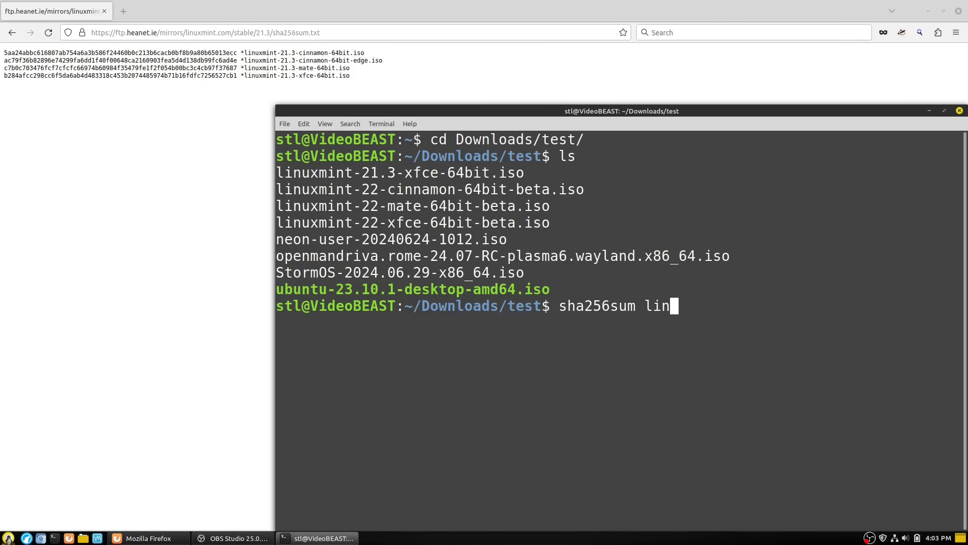
text(uxmint-21.3-xfce-64bit.iso)
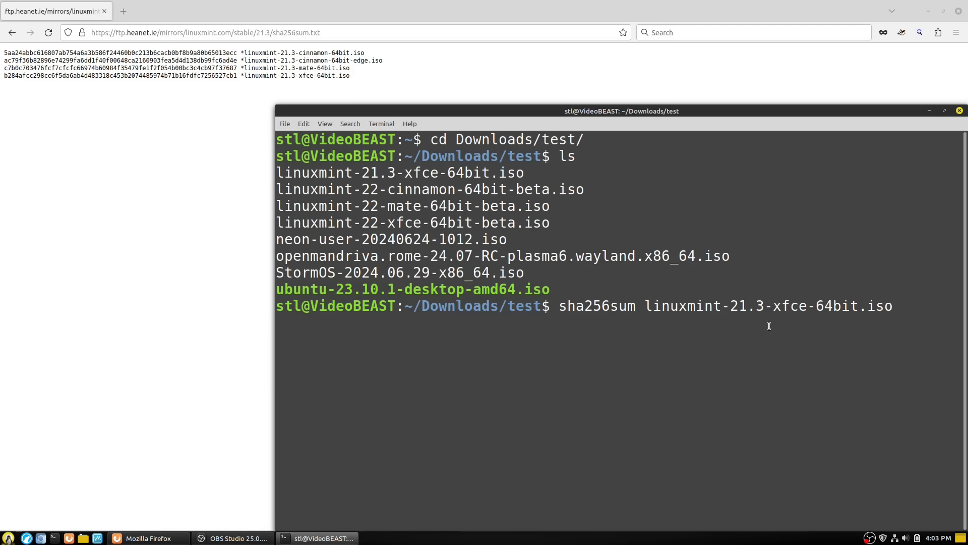
mouse_move(817, 321)
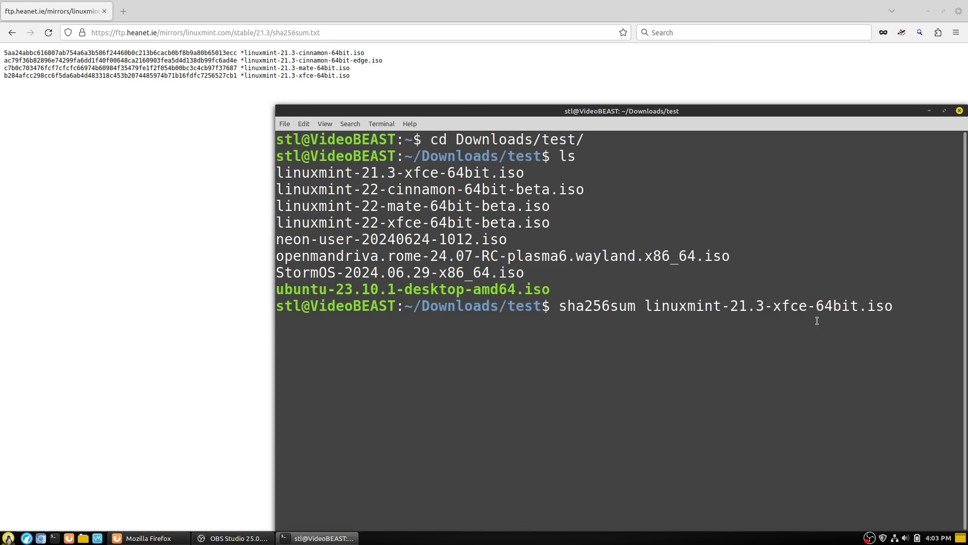
key(Return)
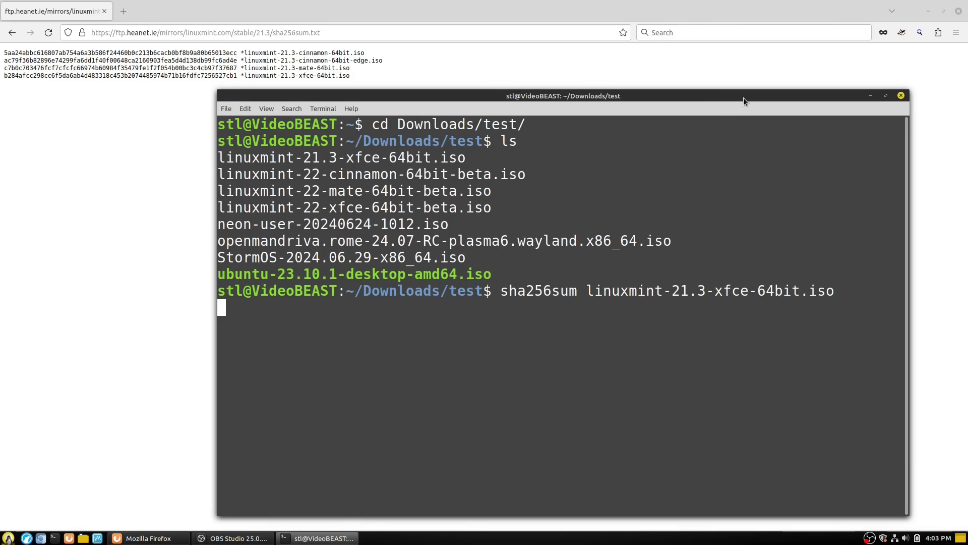
drag(563, 96, 346, 94)
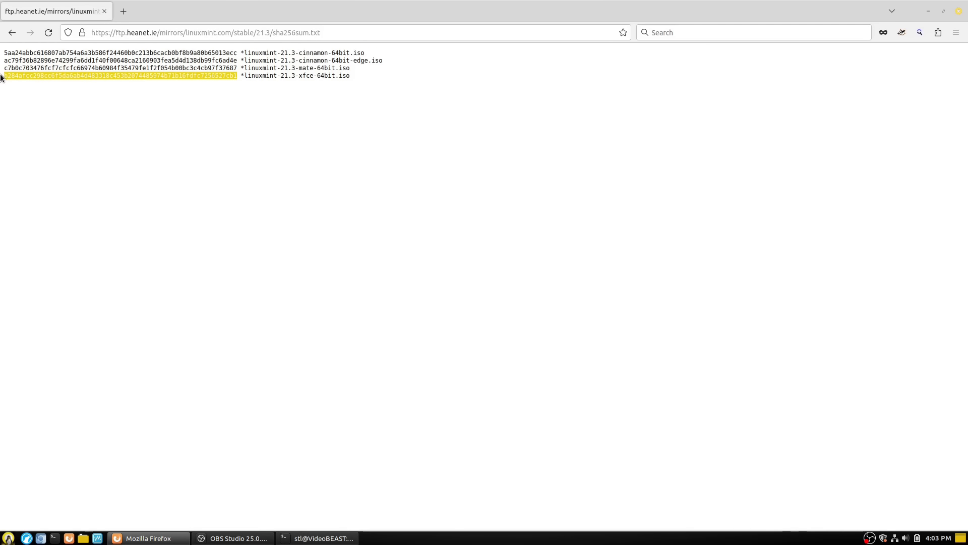
mouse_move(242, 458)
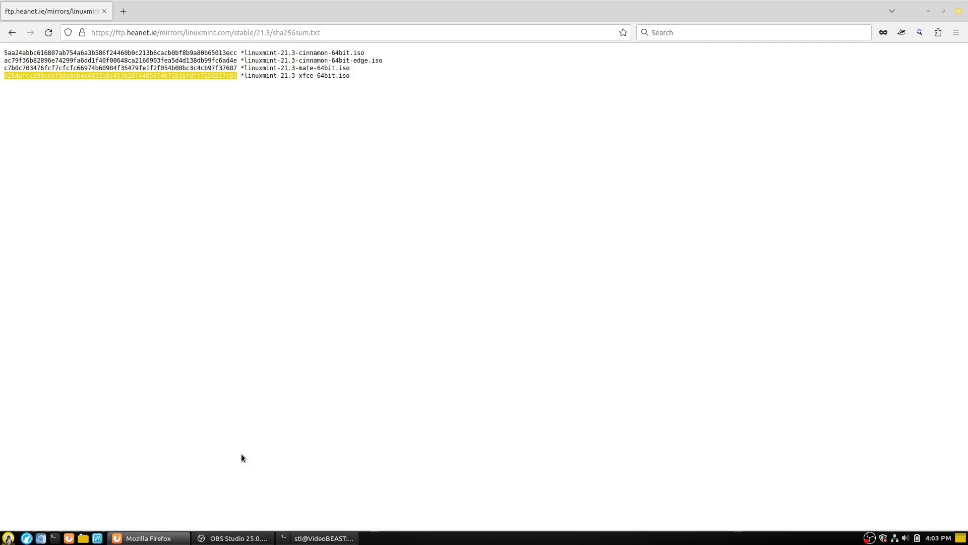
Paste the published hash b284afcc…cb1 at the prompt and select it against the computed one
click(324, 538)
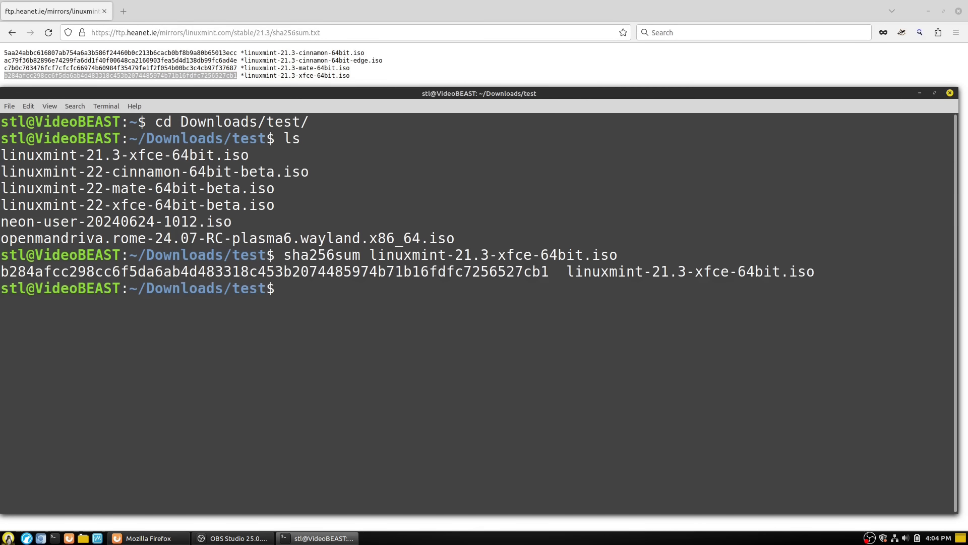
text(b284afcc298cc6f5da6ab4d483318c453b2074485974b71b16fdfc7256527cb1)
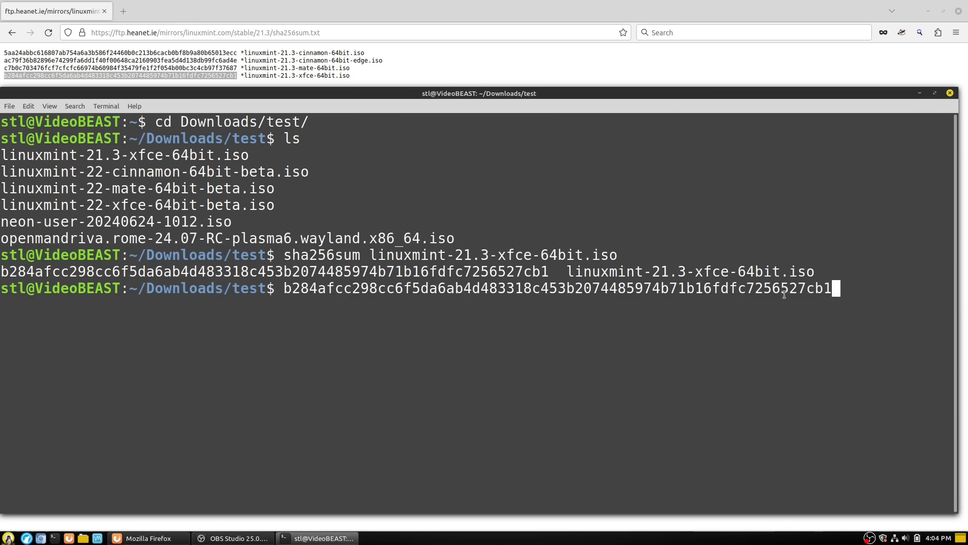
mouse_move(196, 270)
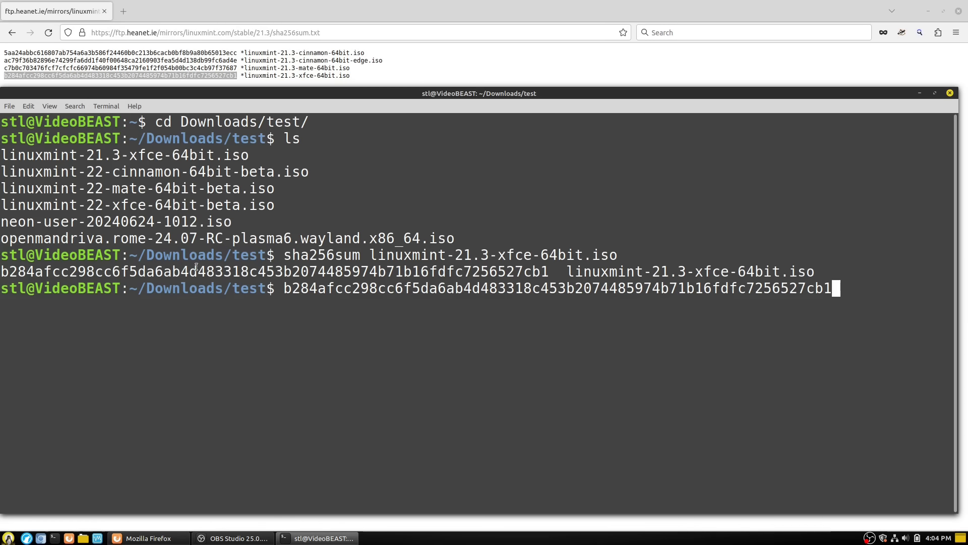
double_click(218, 270)
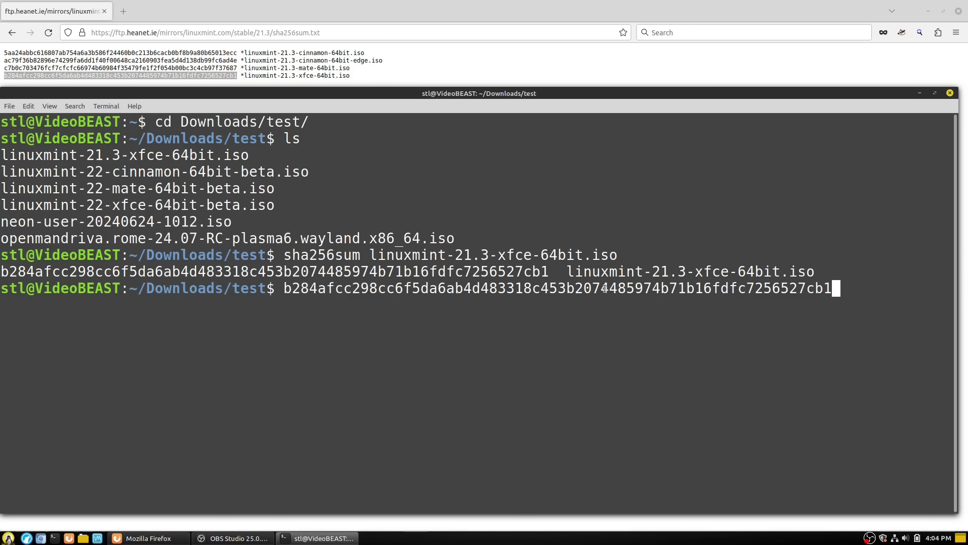
double_click(617, 288)
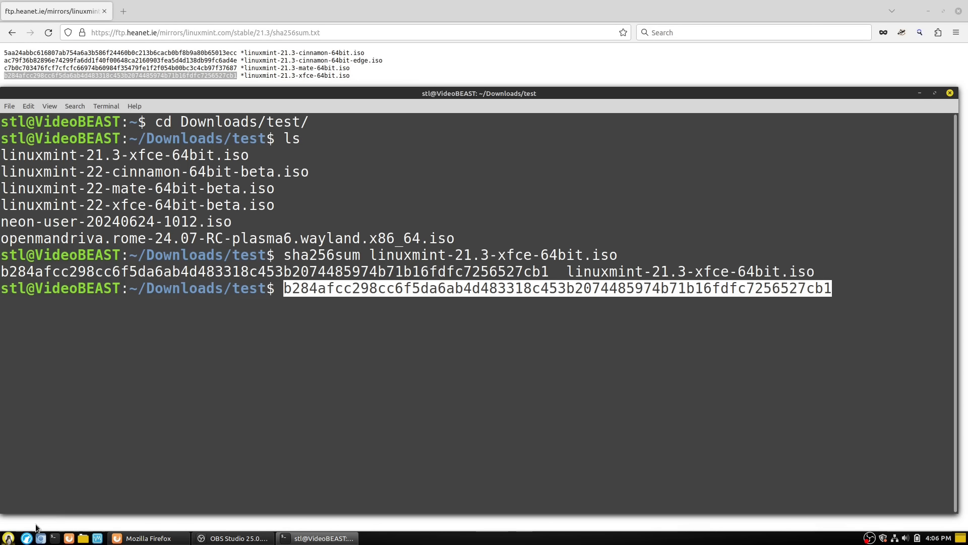
Launch USB Image Writer from the Mint menu and start browsing for an image
click(8, 537)
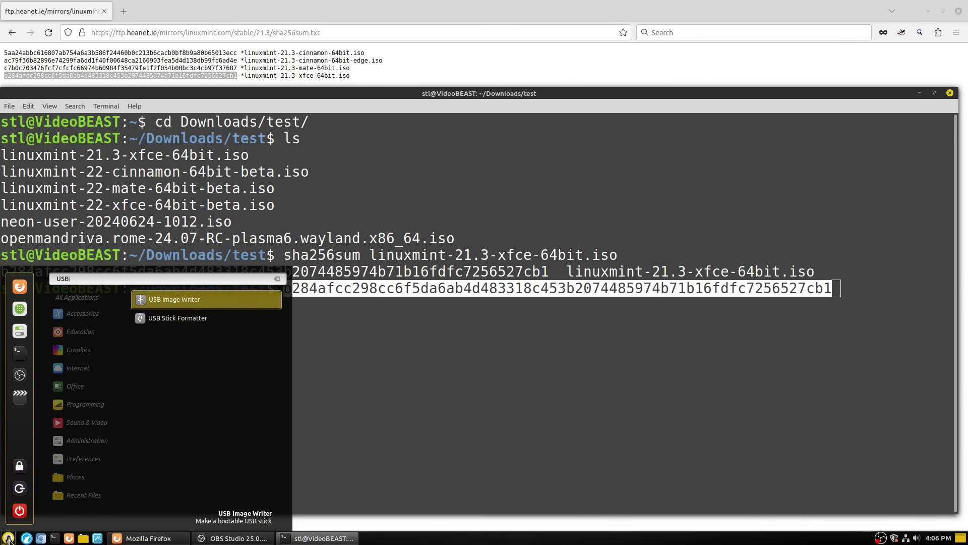
click(174, 299)
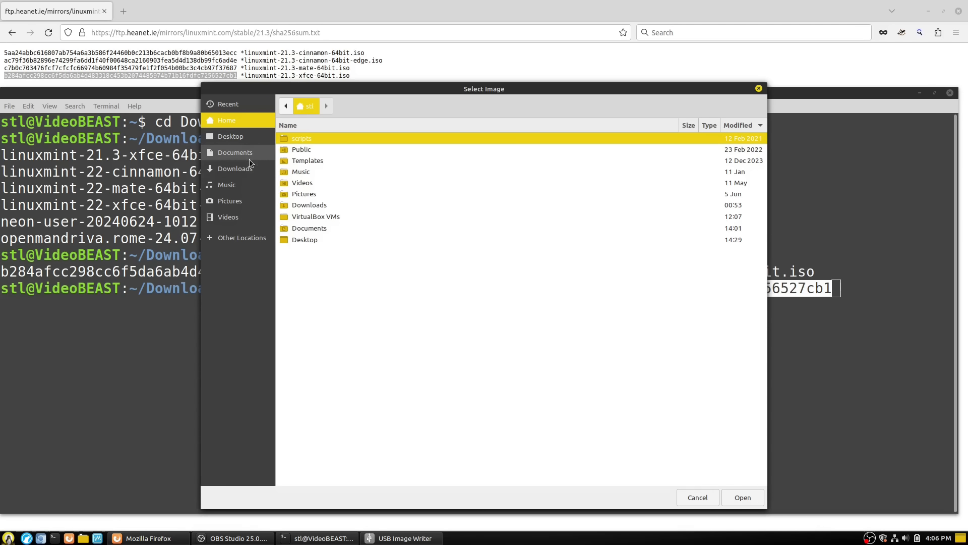
click(235, 168)
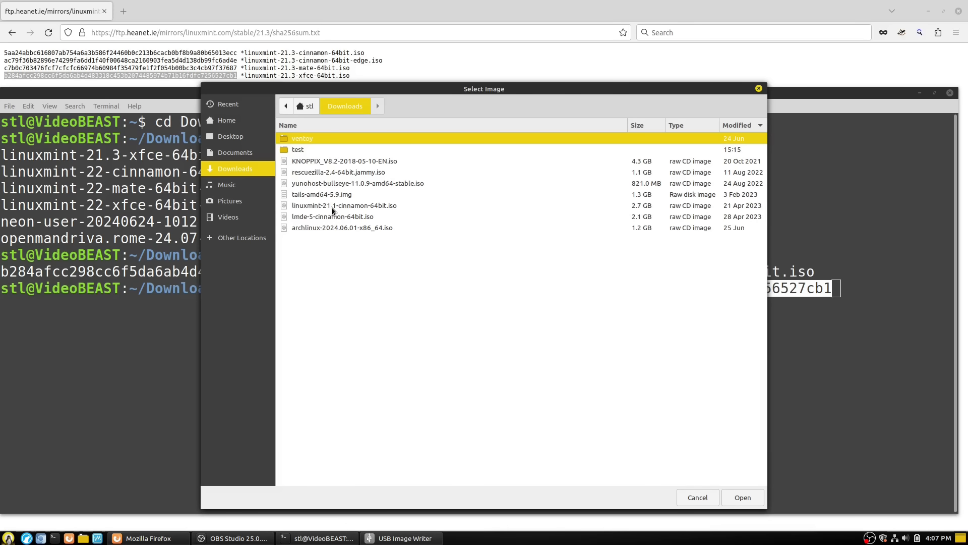
Select linuxmint-21.3-xfce-64bit.iso from Downloads/test as the image to write
double_click(299, 150)
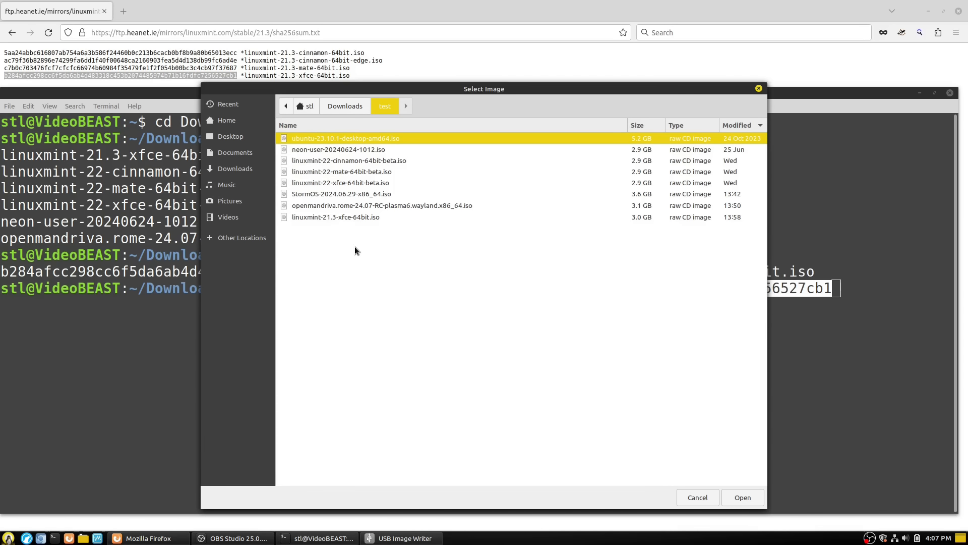
mouse_move(354, 140)
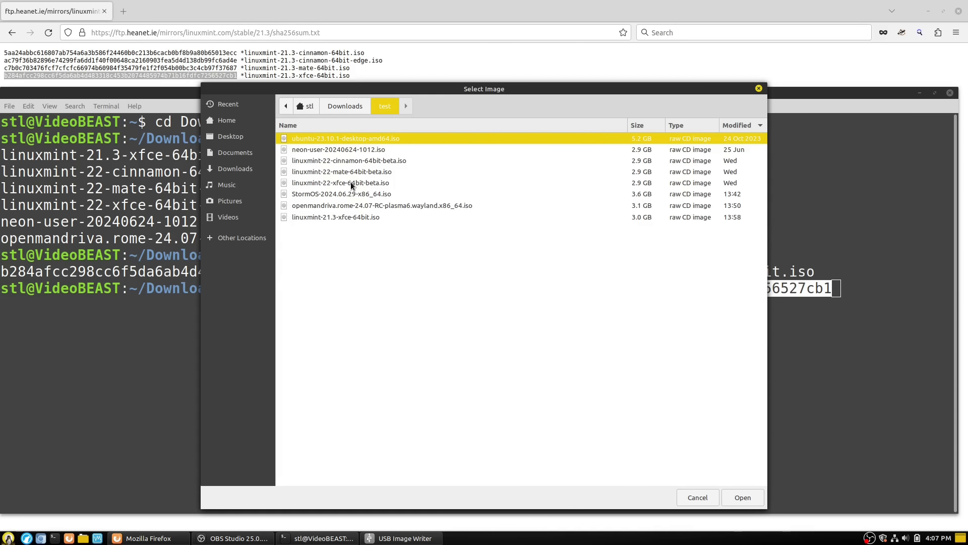
mouse_move(349, 145)
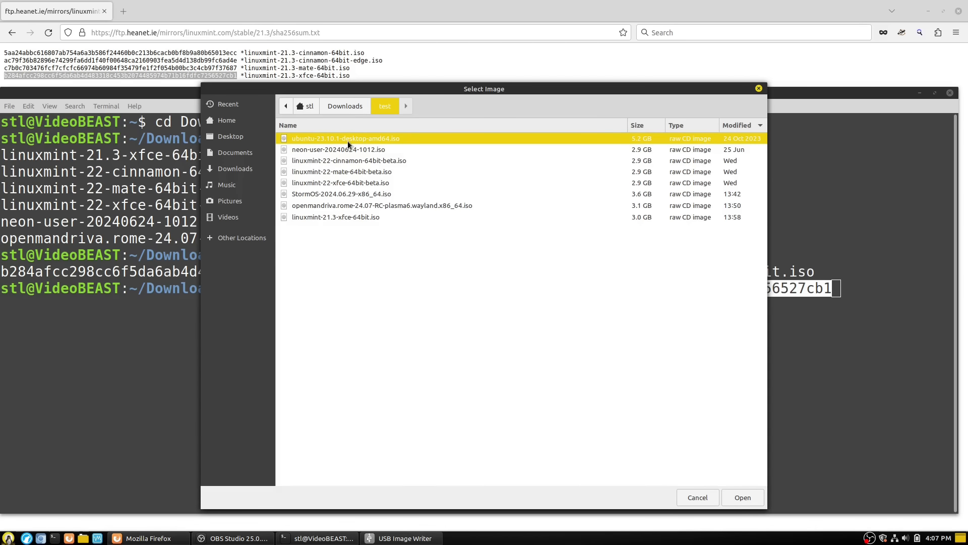
click(335, 217)
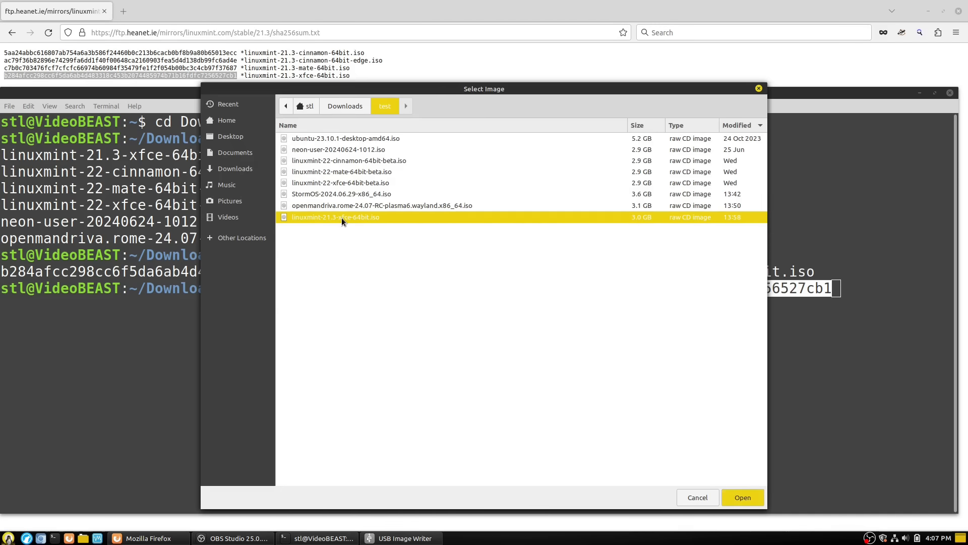
click(743, 498)
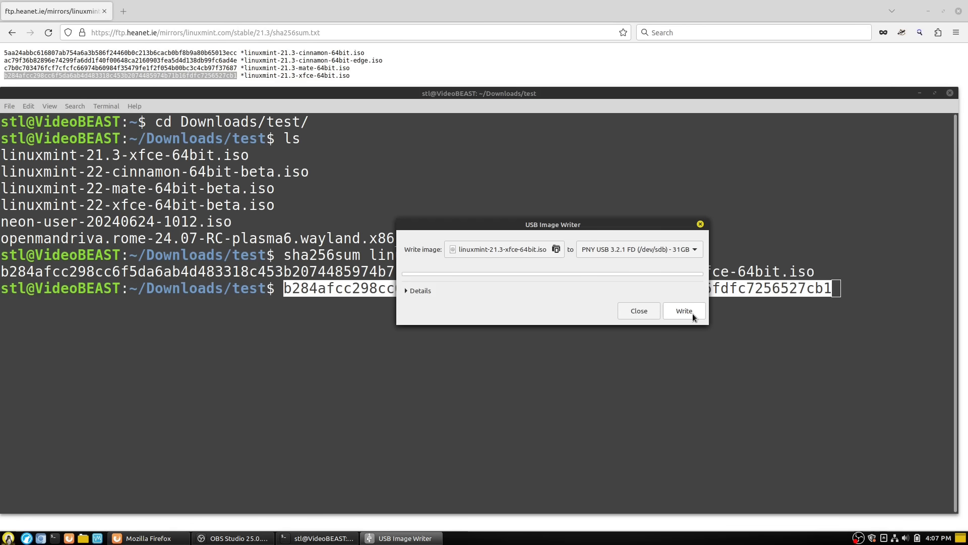
Write the image to the PNY USB stick (/dev/sdb), authenticating with the user password
click(684, 311)
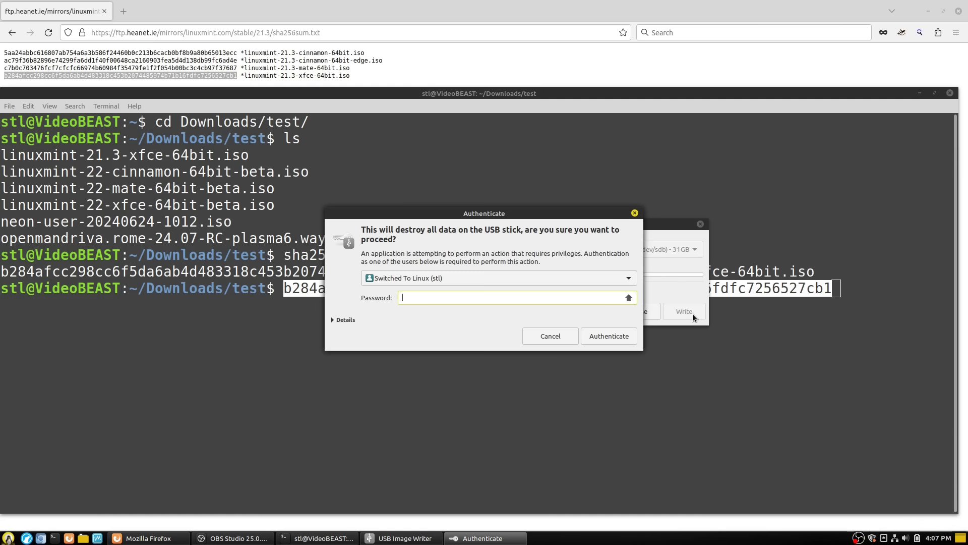
text(•••)
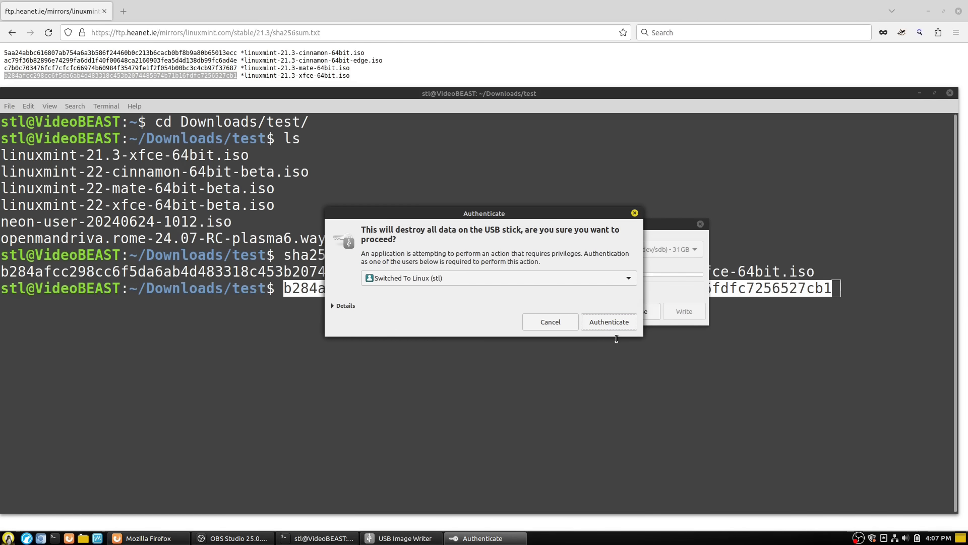
click(610, 322)
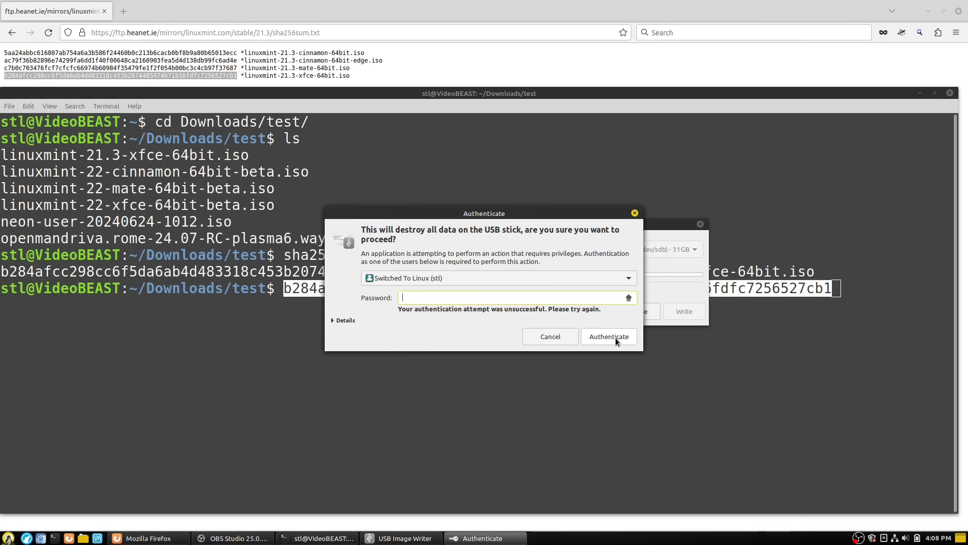
click(610, 337)
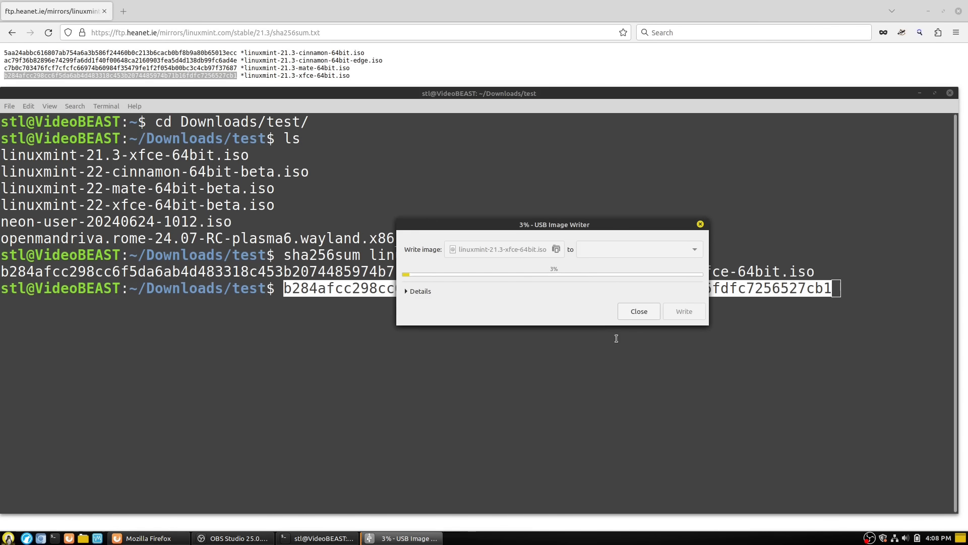